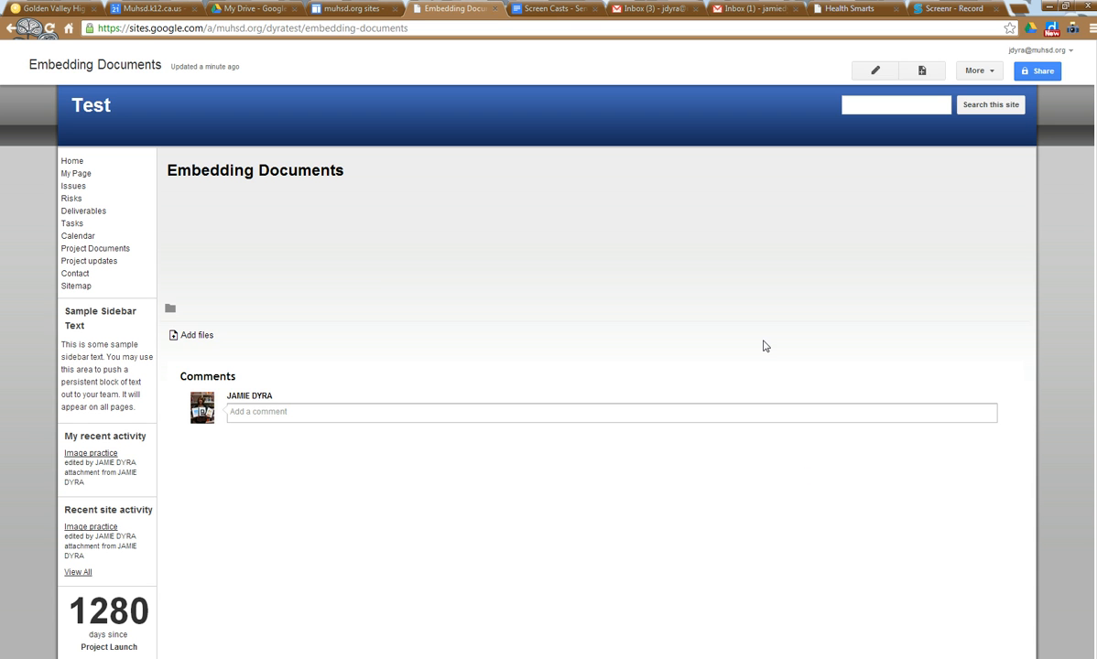
mouse_move(265, 214)
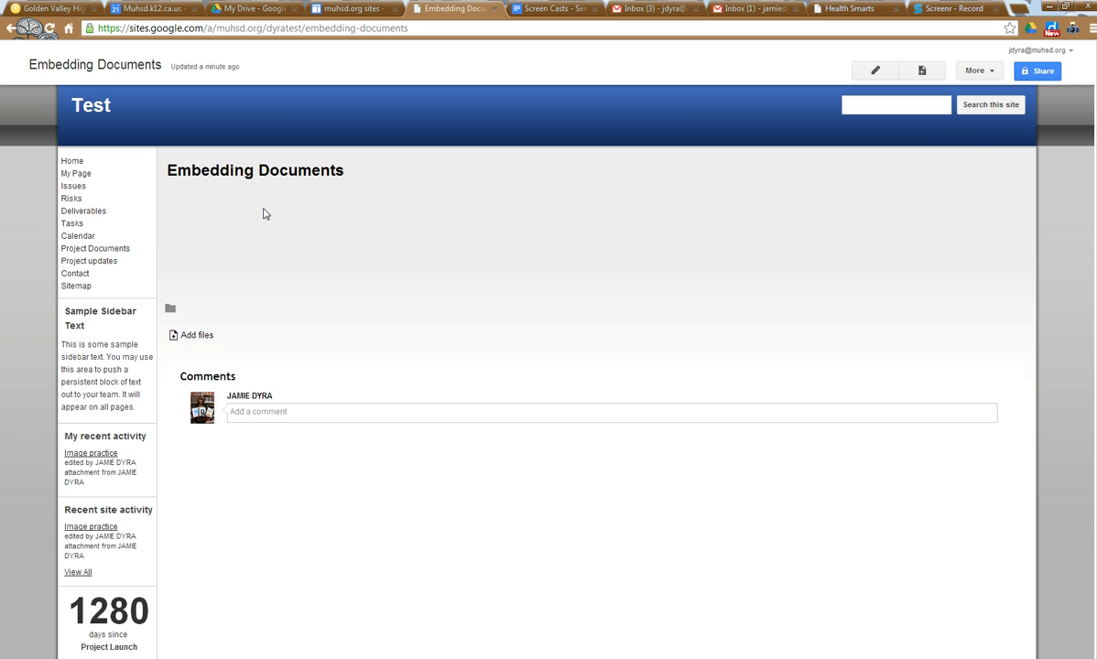
mouse_move(260, 213)
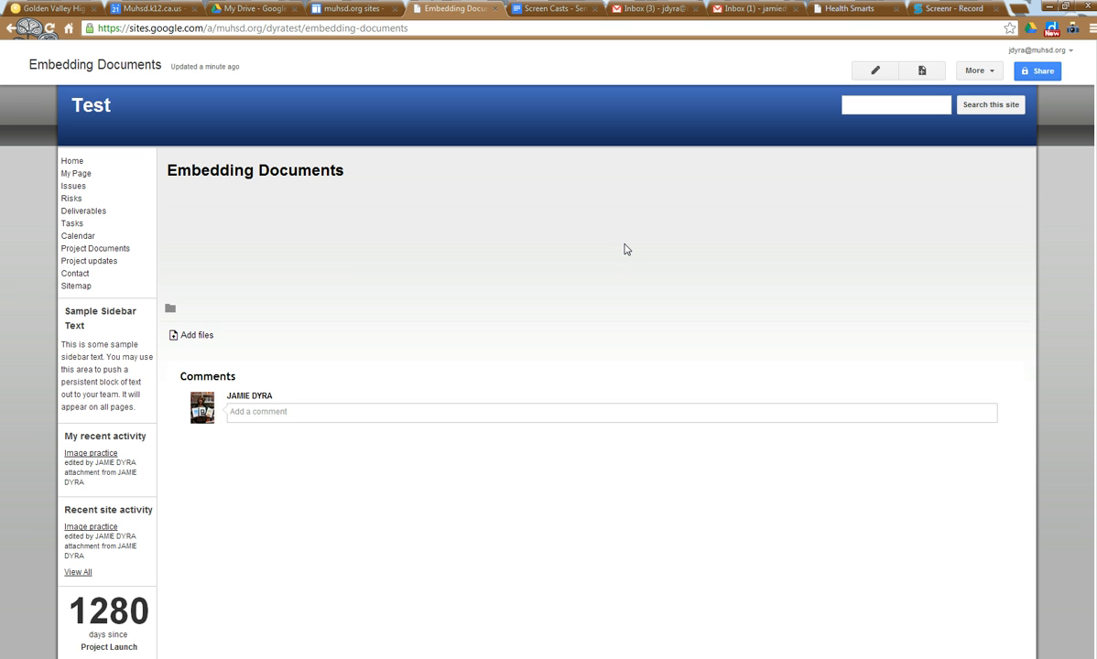
mouse_move(724, 148)
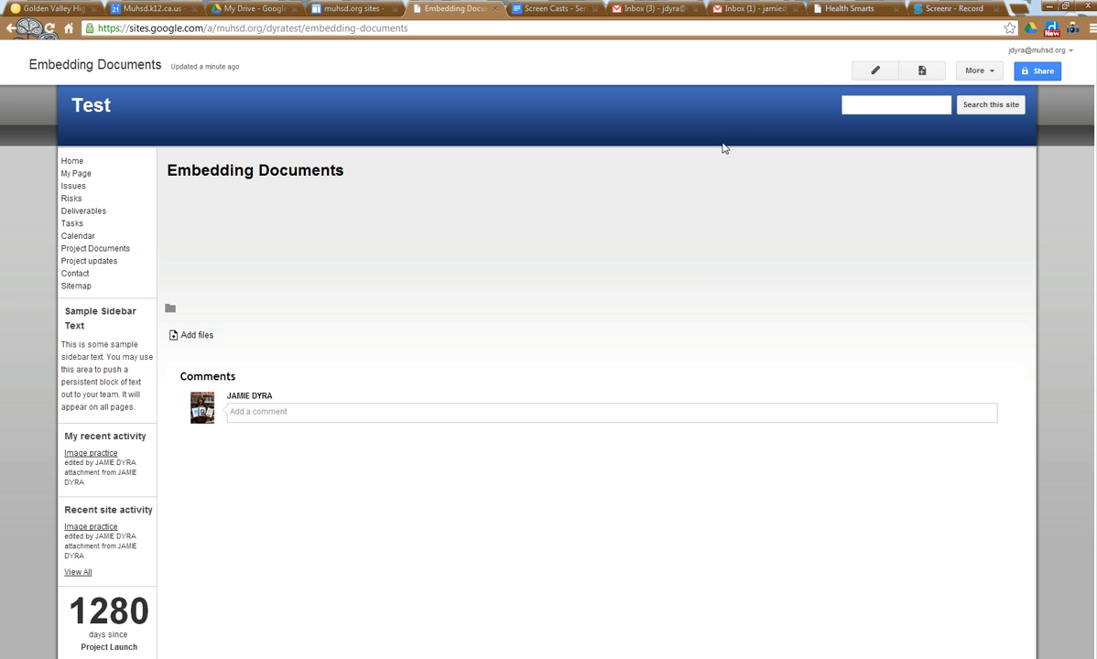
mouse_move(874, 71)
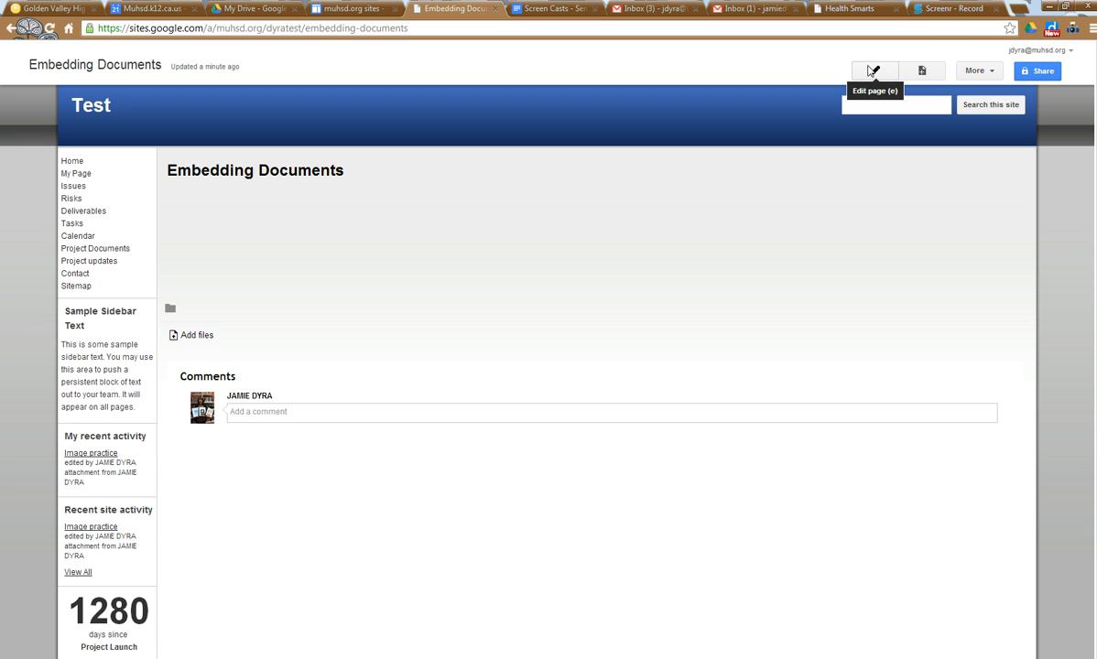
Put the Embedding Documents page into edit mode and show the Insert menu's items.
left_click(874, 70)
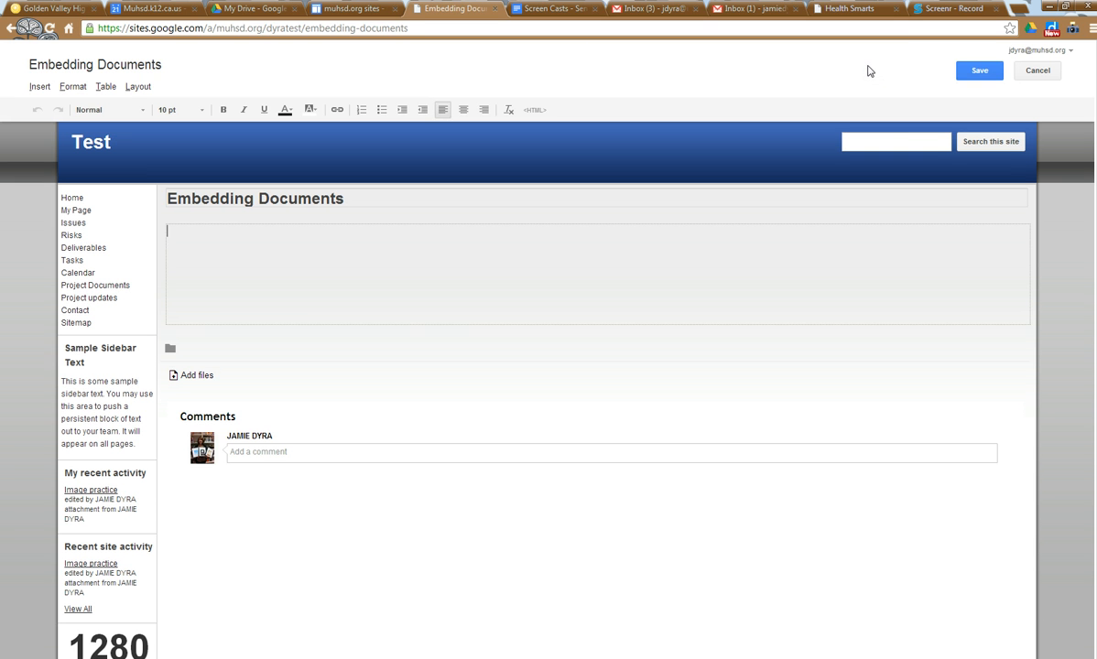
mouse_move(216, 67)
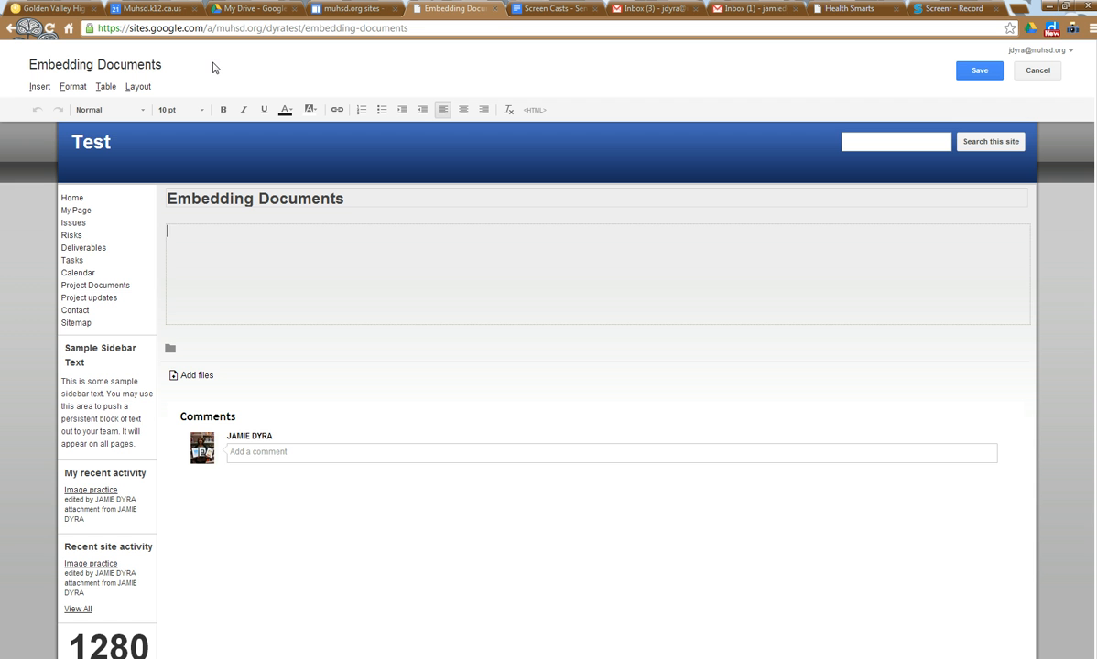
mouse_move(40, 86)
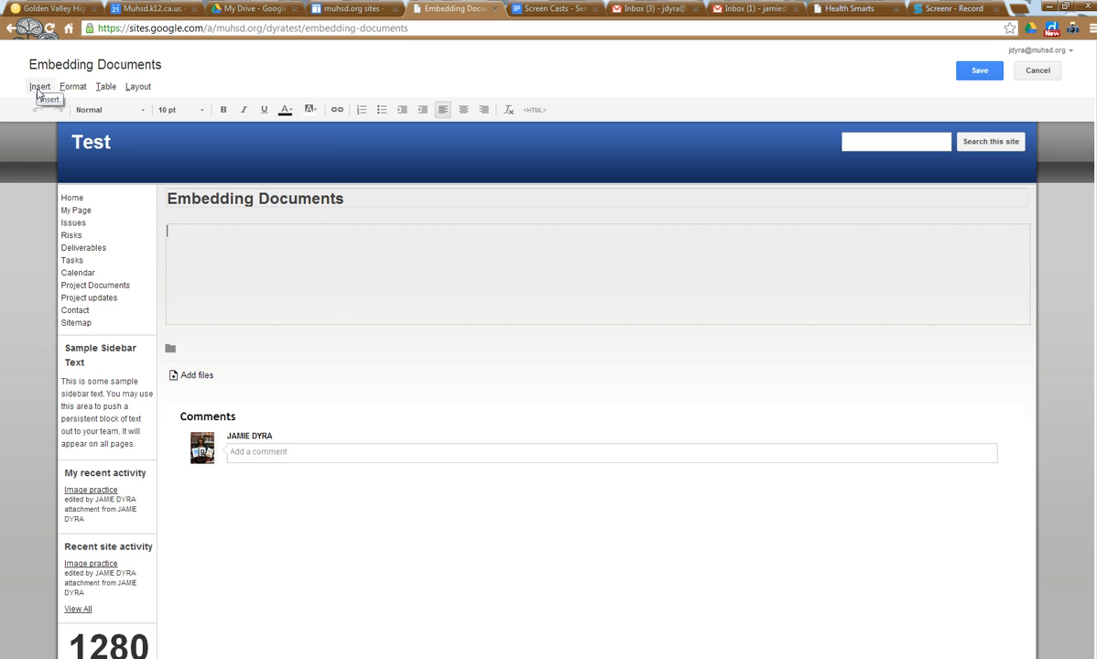
left_click(38, 86)
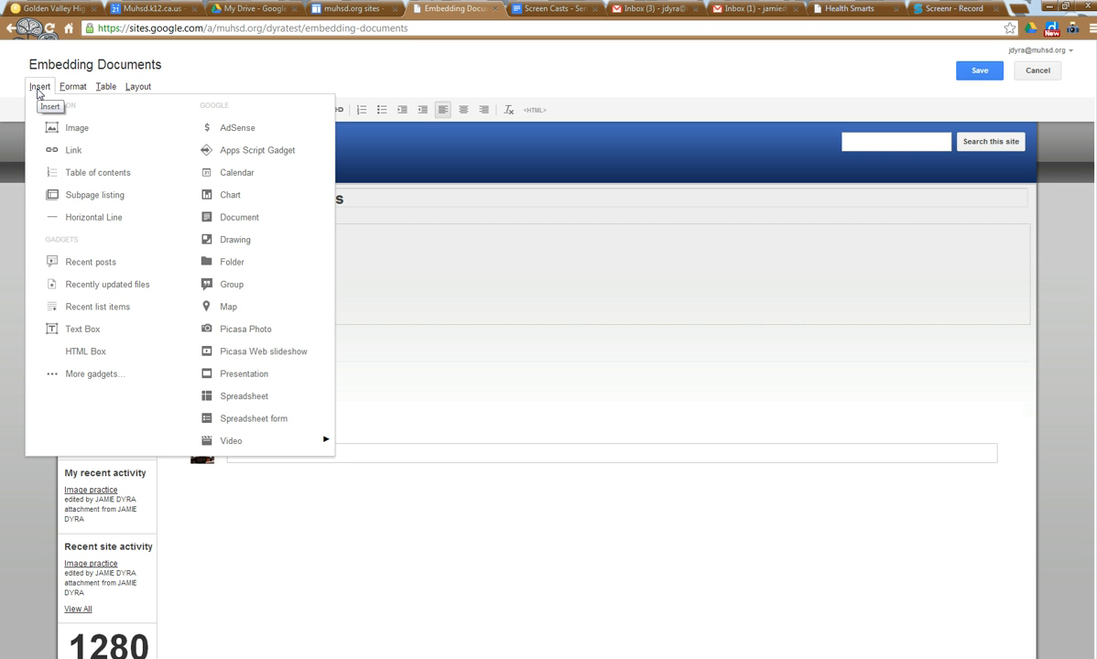
mouse_move(239, 217)
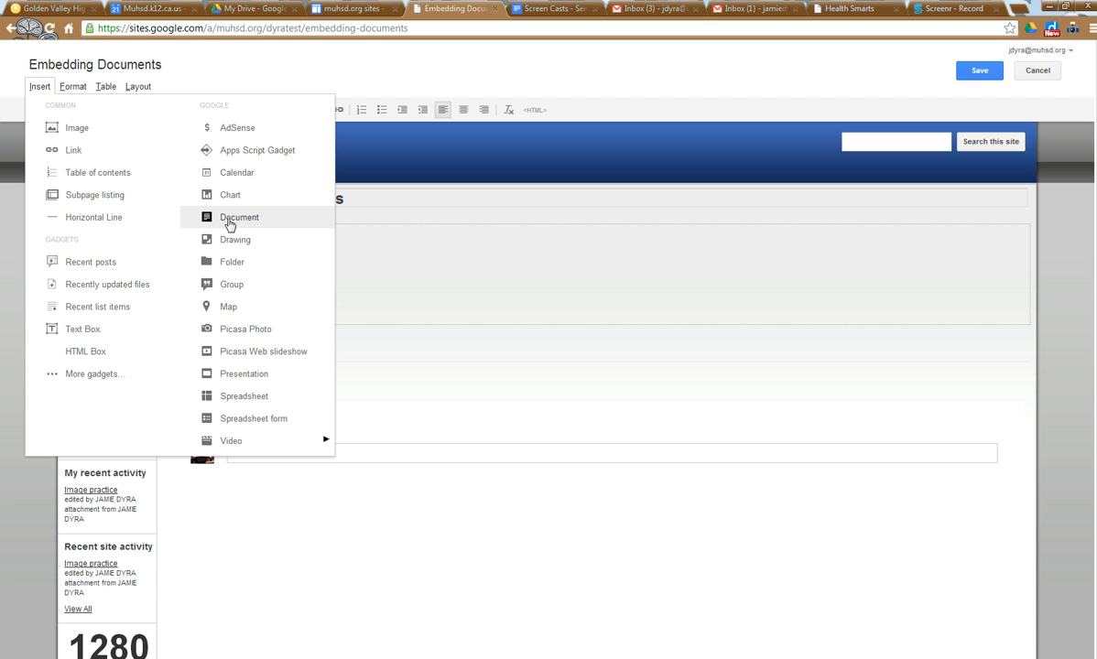
Choose Insert > Document and check the newest 'Test' Google Doc from 11:13 AM.
left_click(239, 217)
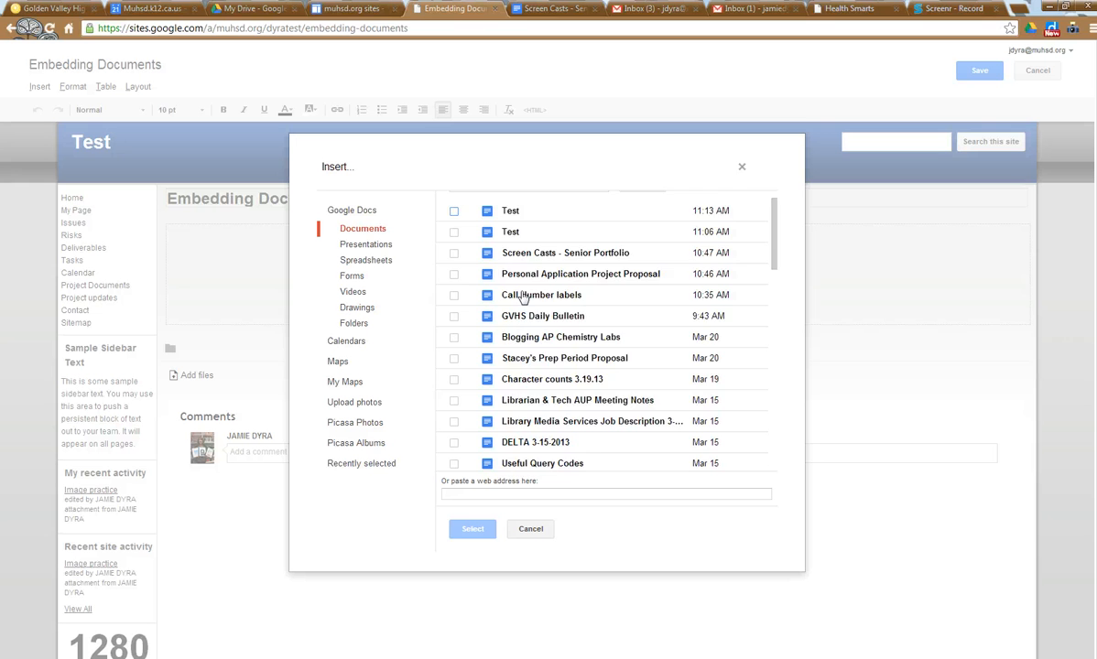
scroll("down", 3)
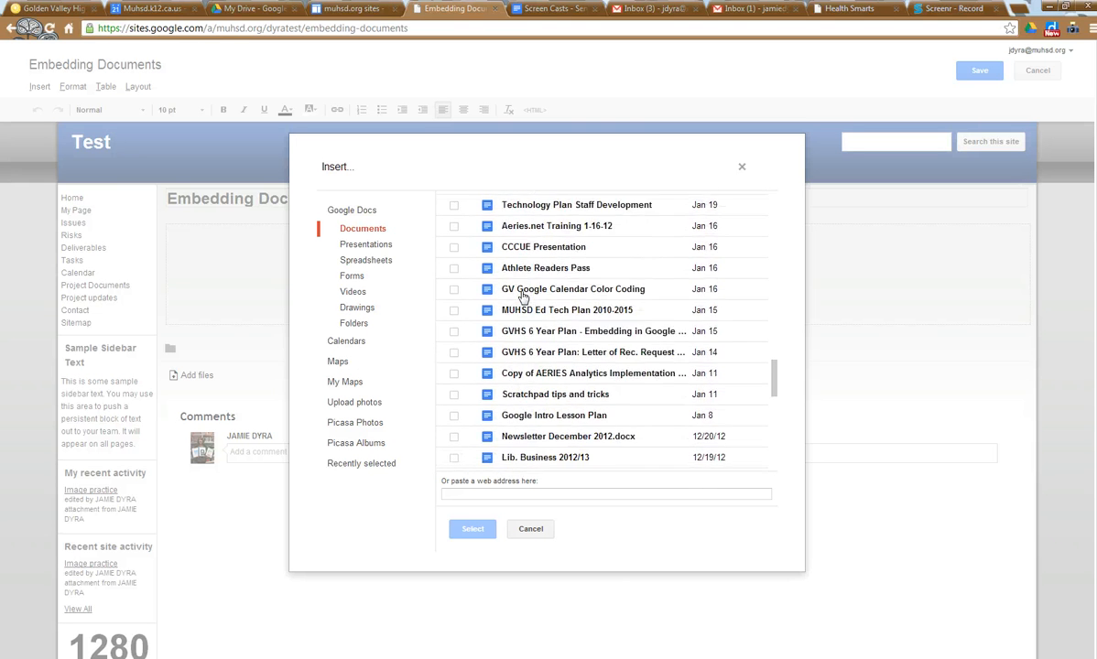
scroll("down", 3)
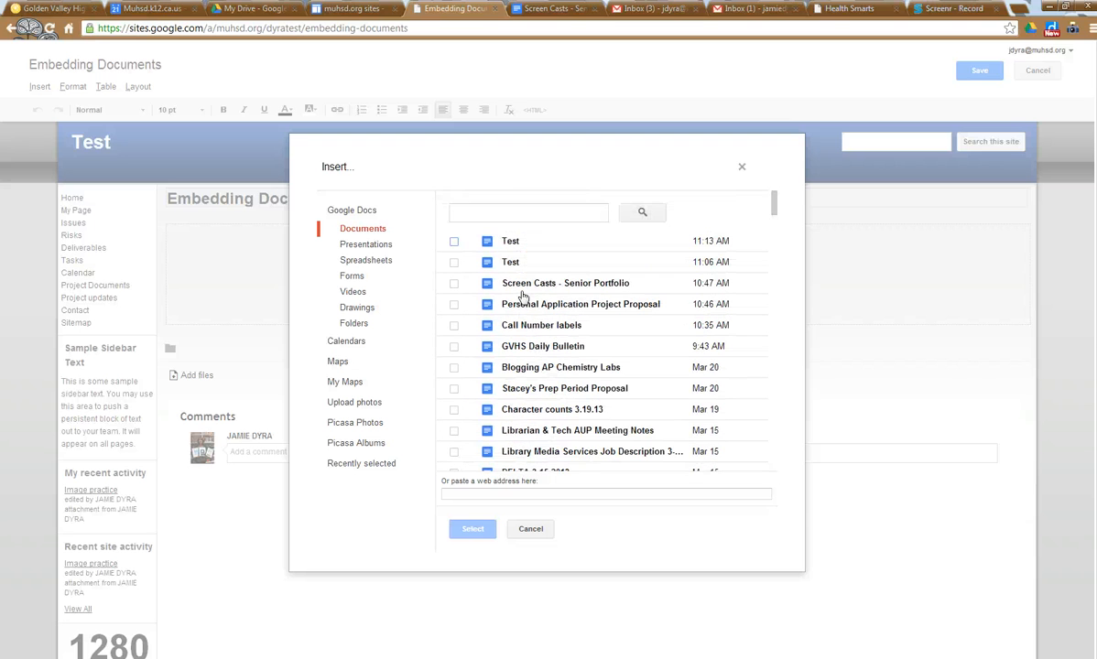
left_click(455, 241)
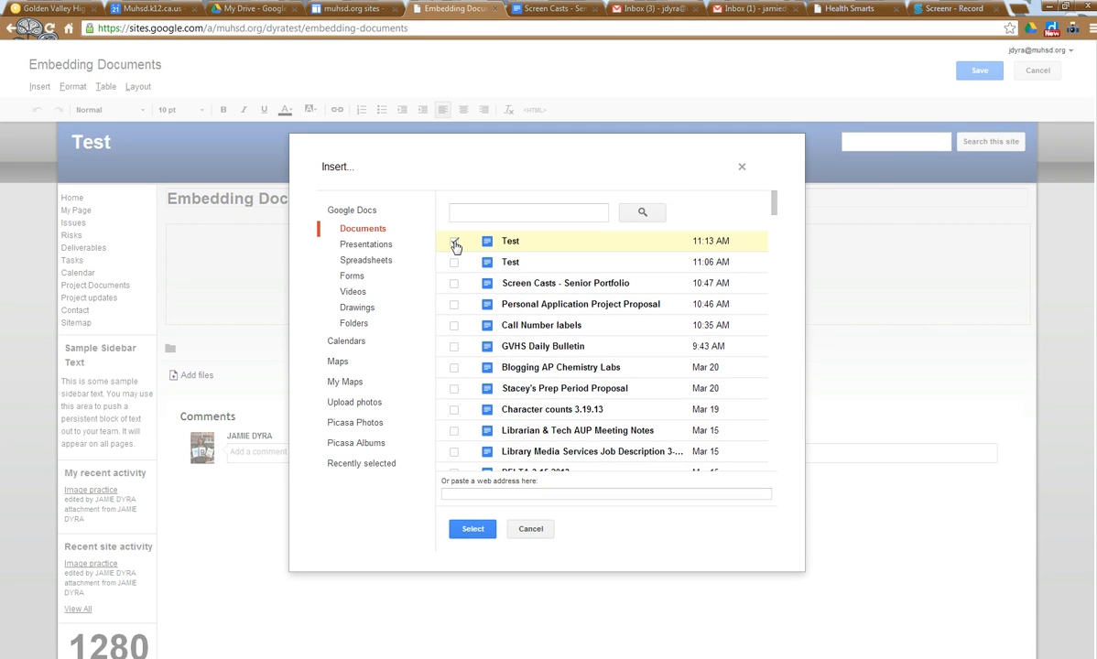
left_click(454, 241)
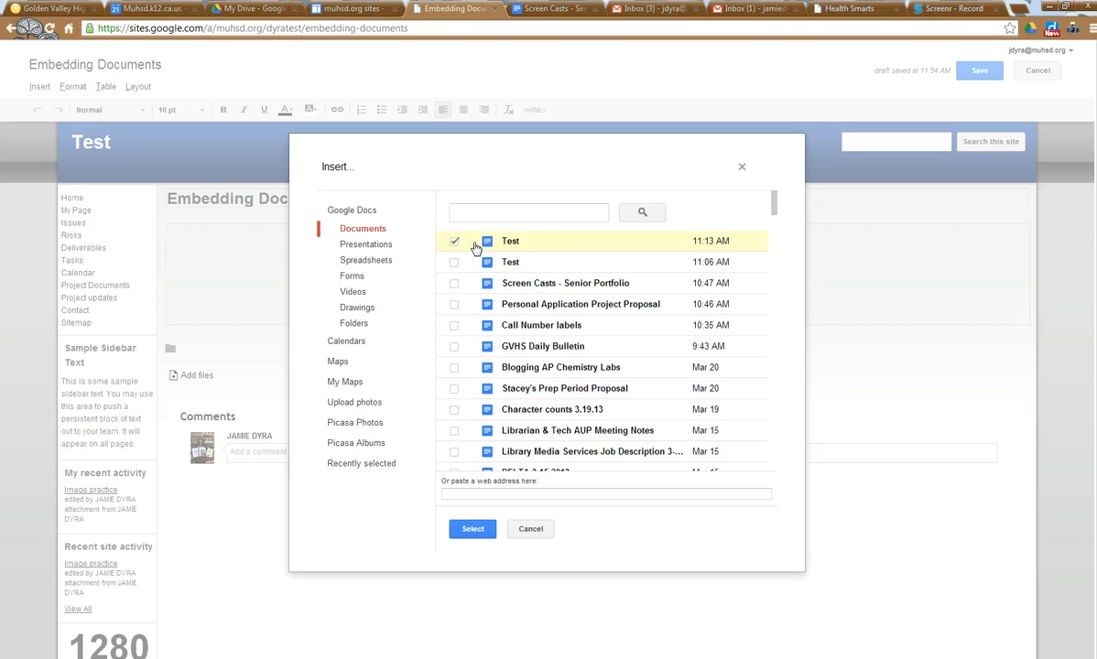
left_click(455, 241)
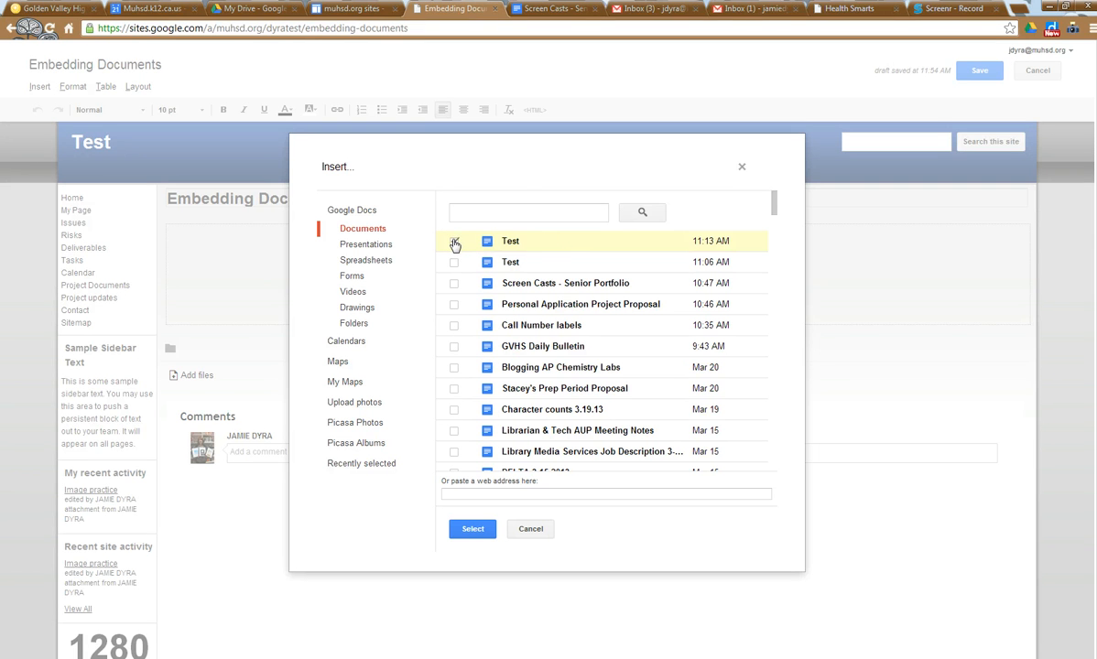
left_click(454, 241)
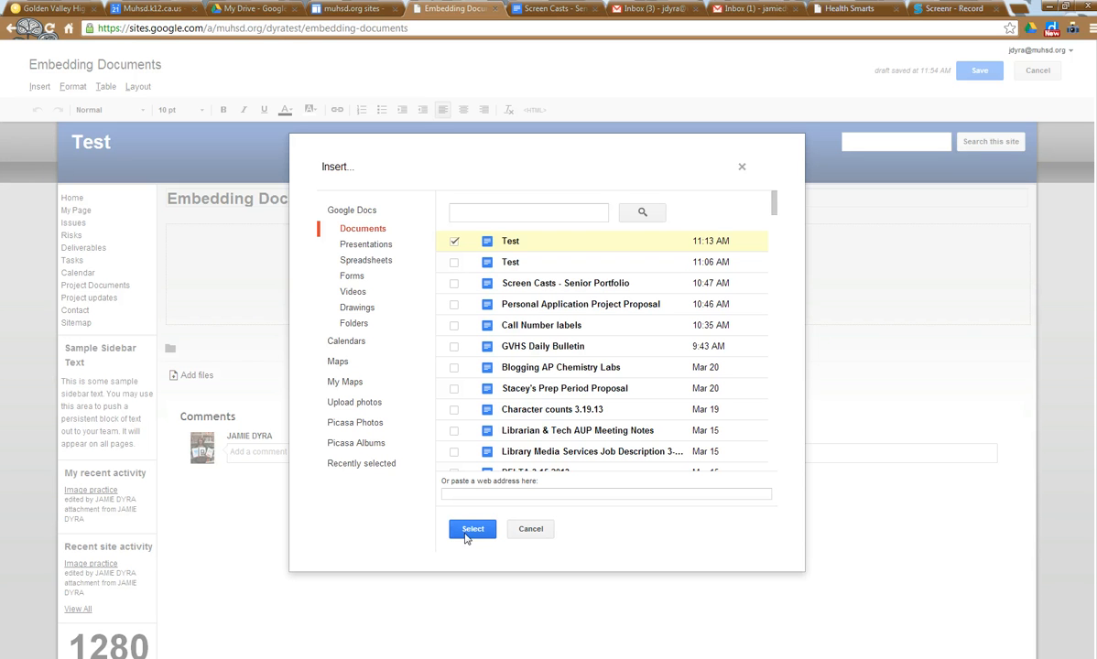
Confirm 'Test' and configure the embed with a border, no title, and 400 px height.
left_click(473, 528)
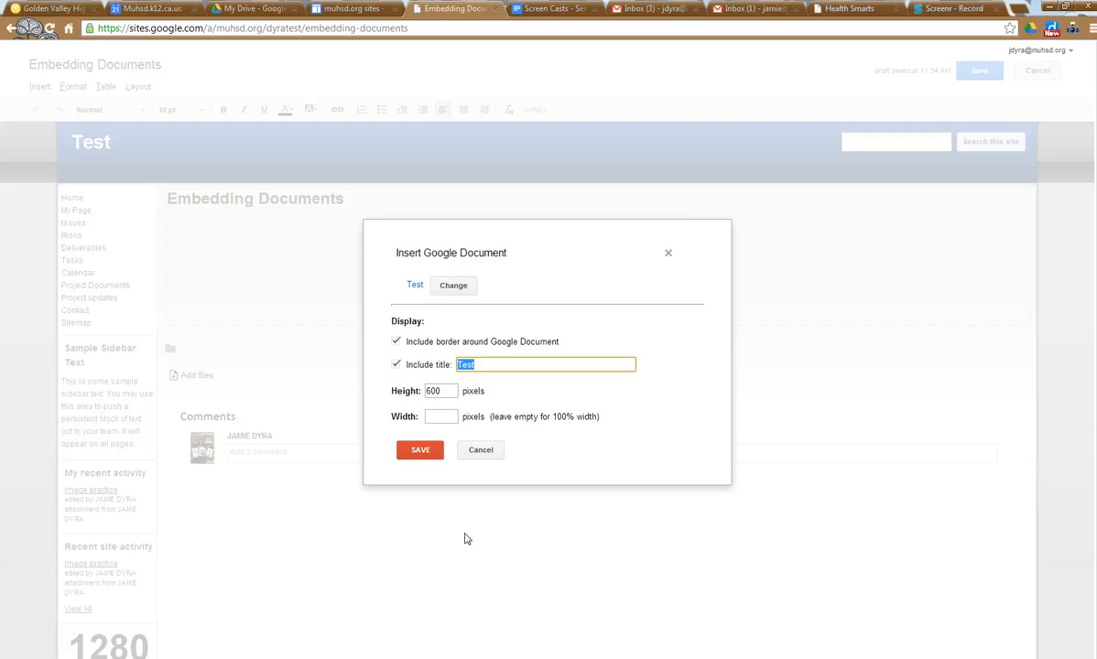
mouse_move(421, 245)
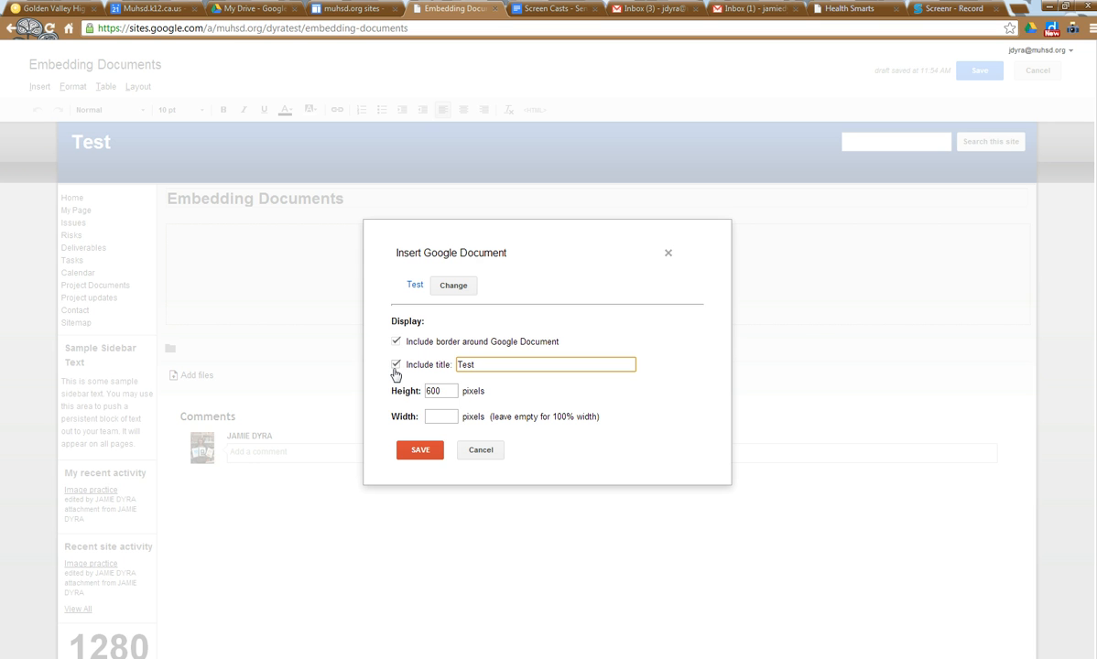
left_click(396, 365)
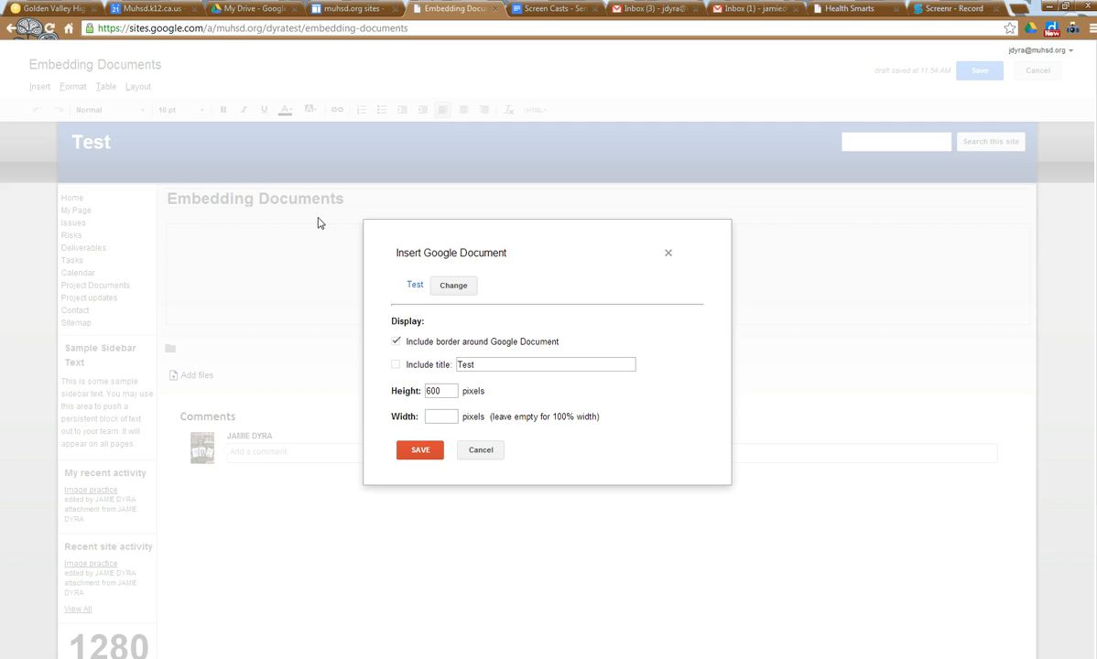
mouse_move(298, 242)
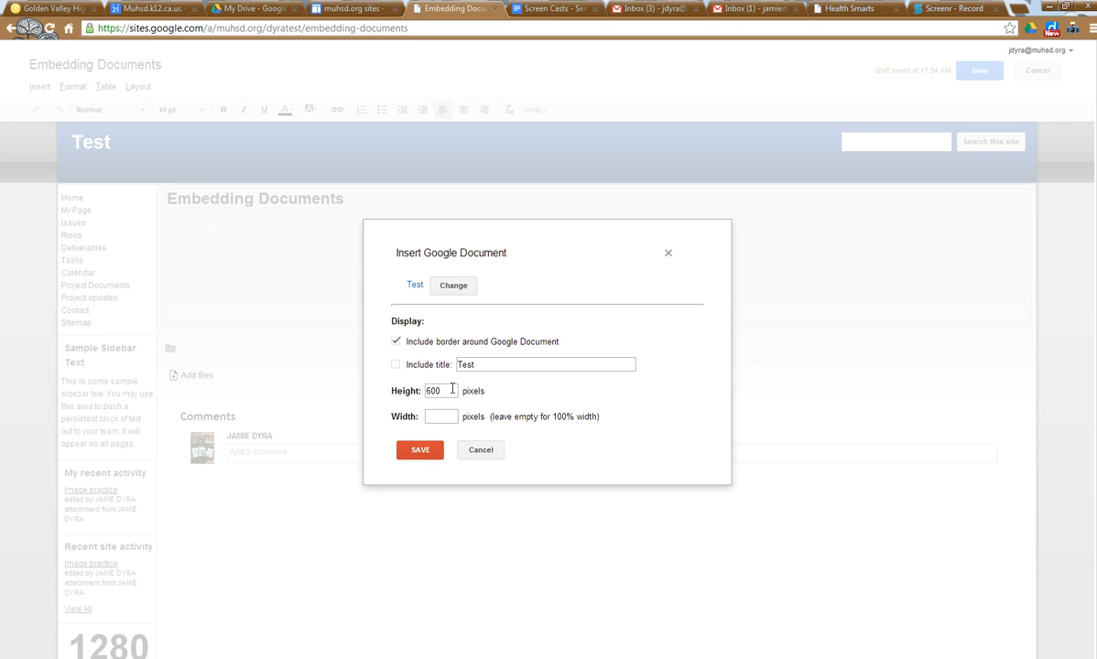
mouse_move(449, 391)
type("4")
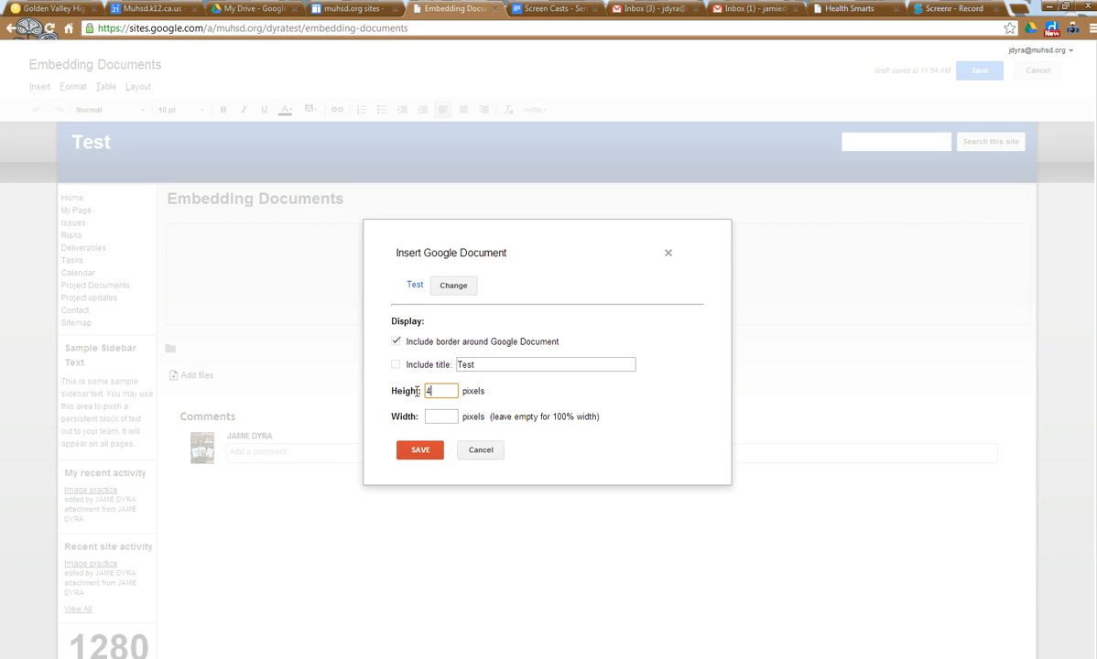
type("00")
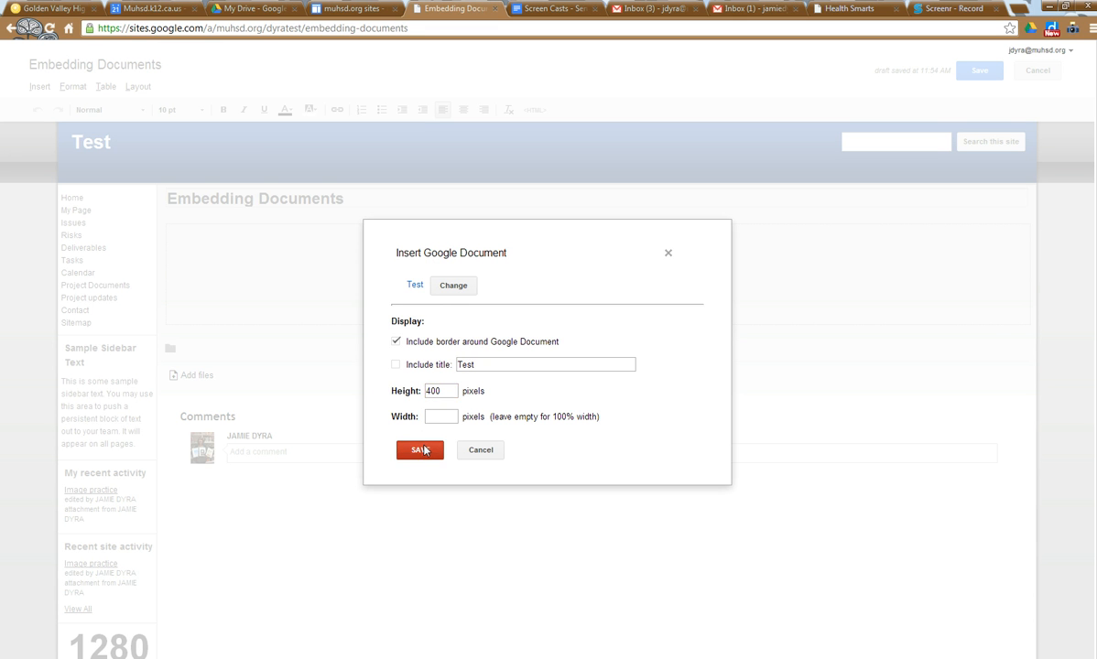
Insert the 'Test' document embed and save the Embedding Documents page.
left_click(419, 450)
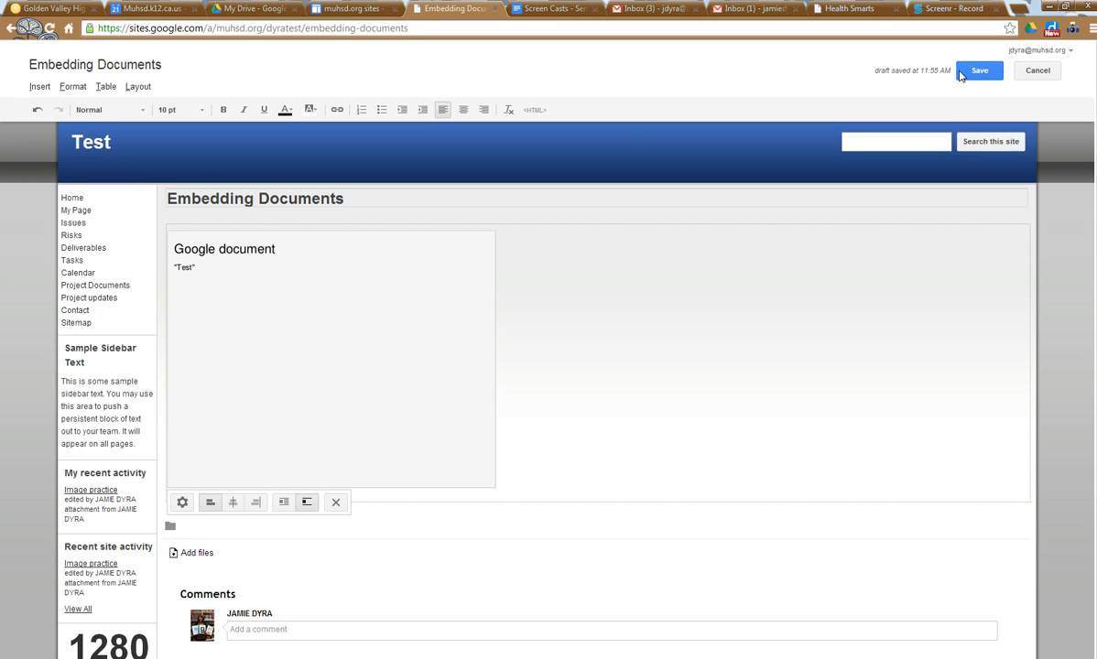
mouse_move(979, 71)
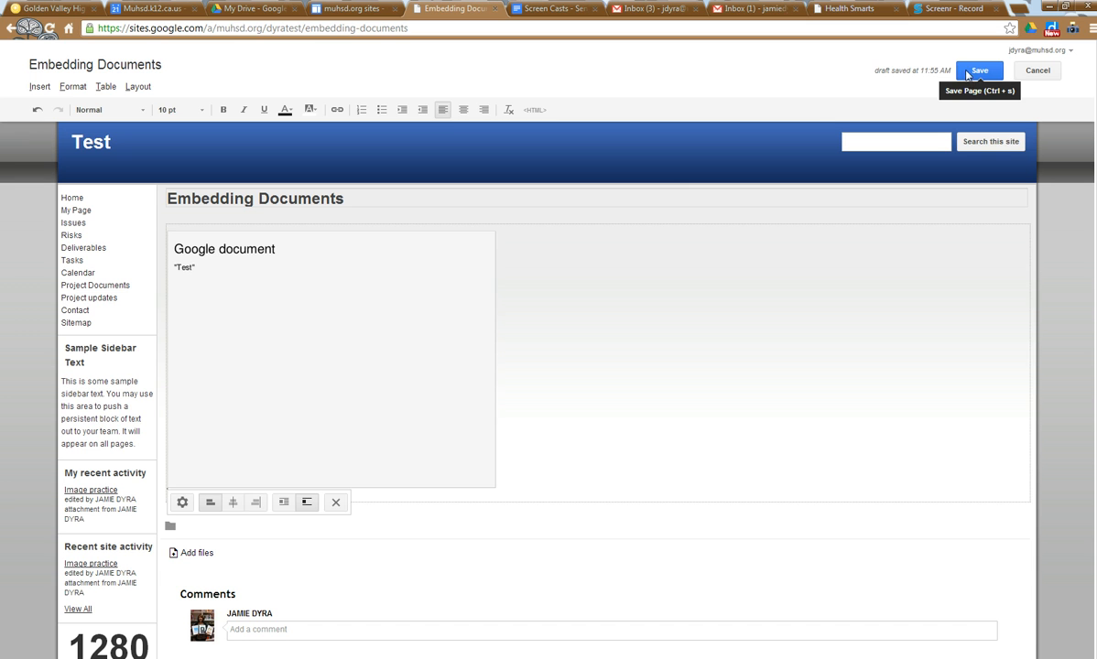
left_click(979, 70)
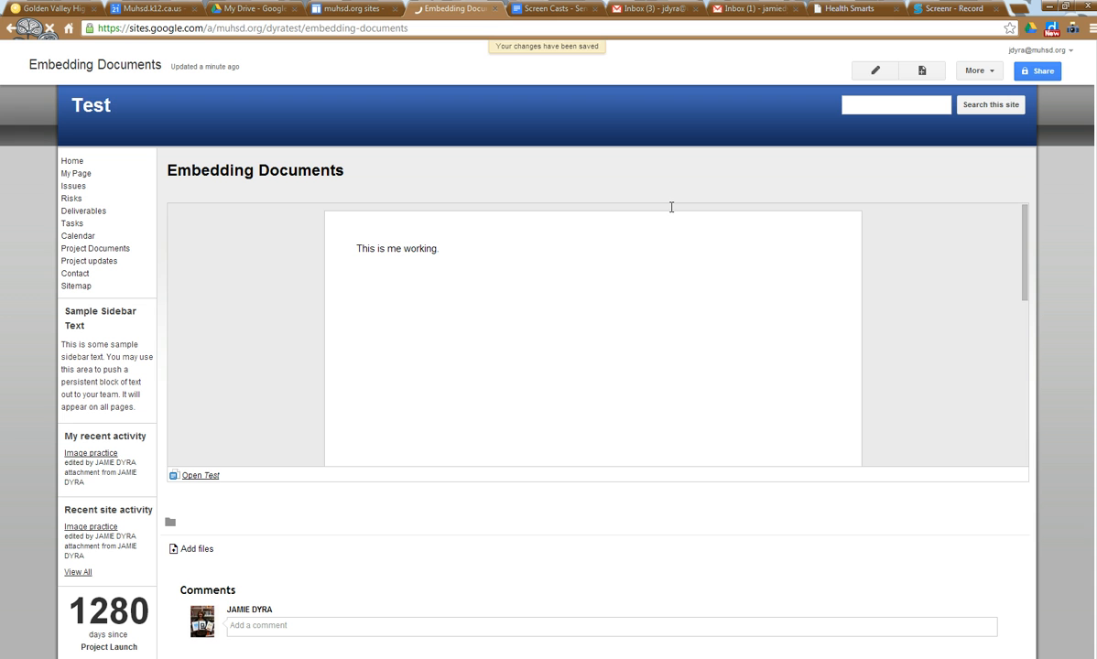
mouse_move(346, 268)
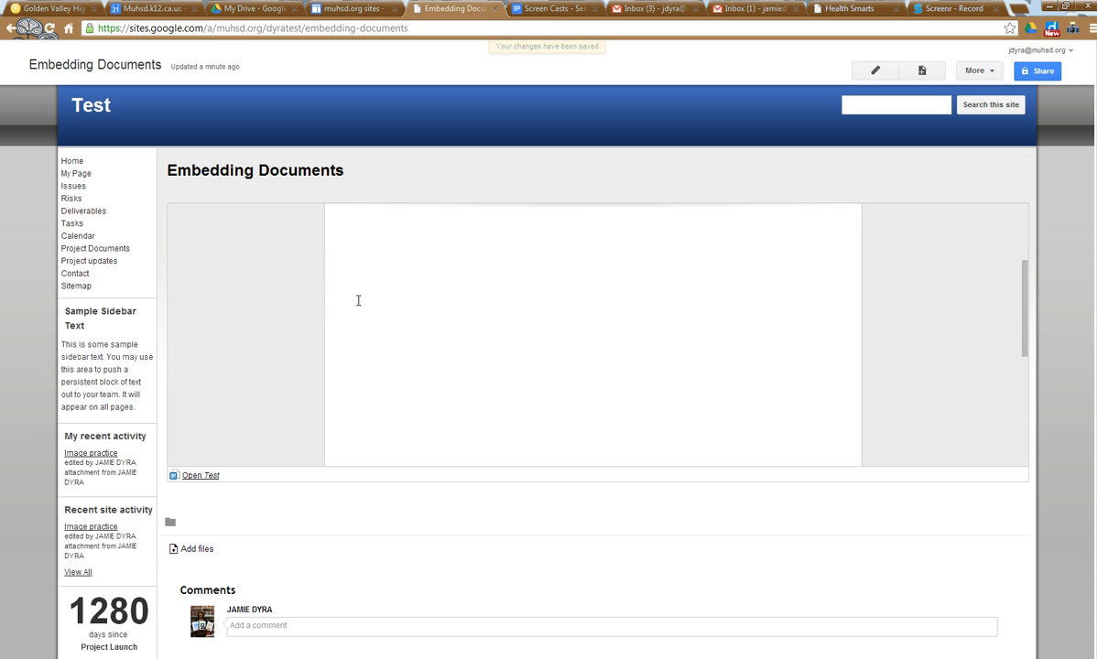
type("This is me working.")
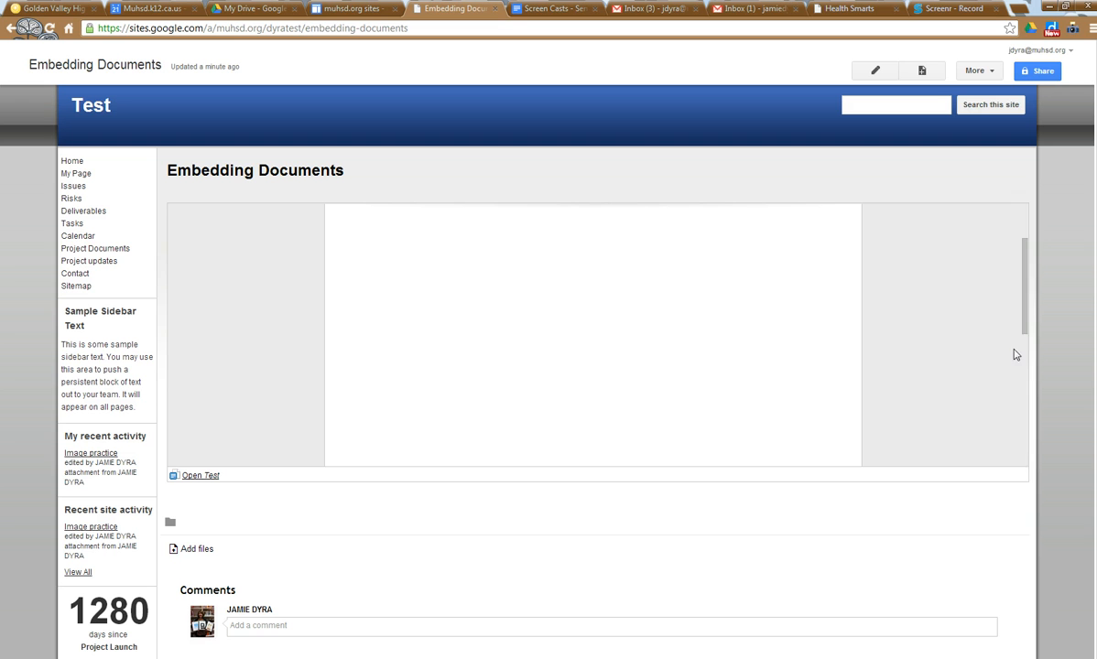
mouse_move(950, 266)
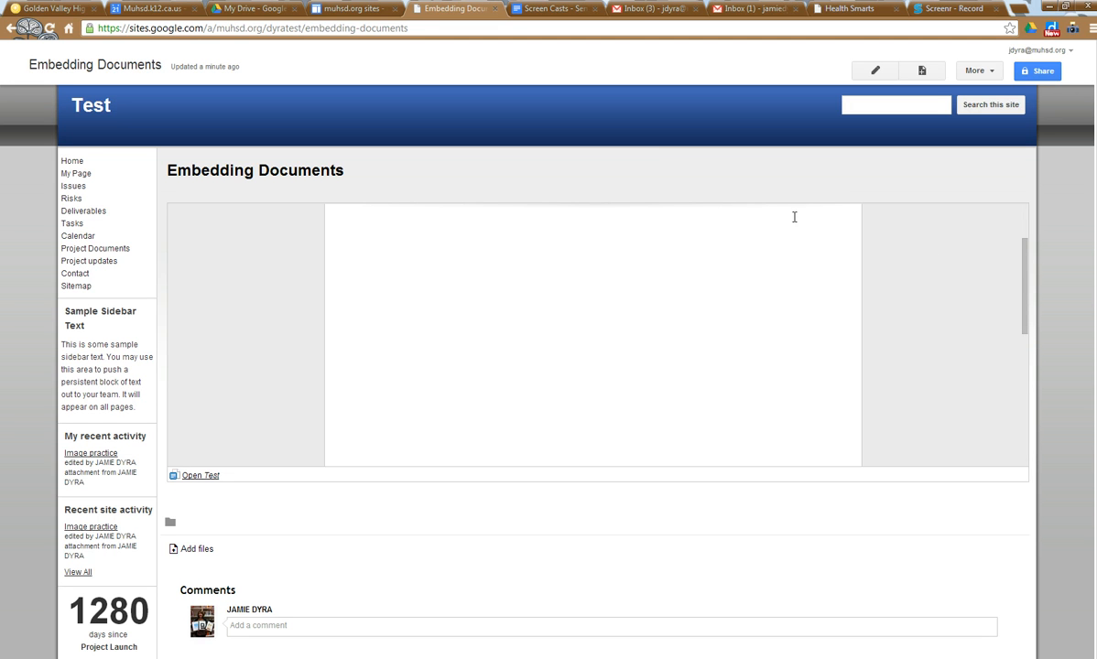
Re-enter editing and set the embedded 'Test' document's properties to height 600 px, width 400 px.
left_click(874, 70)
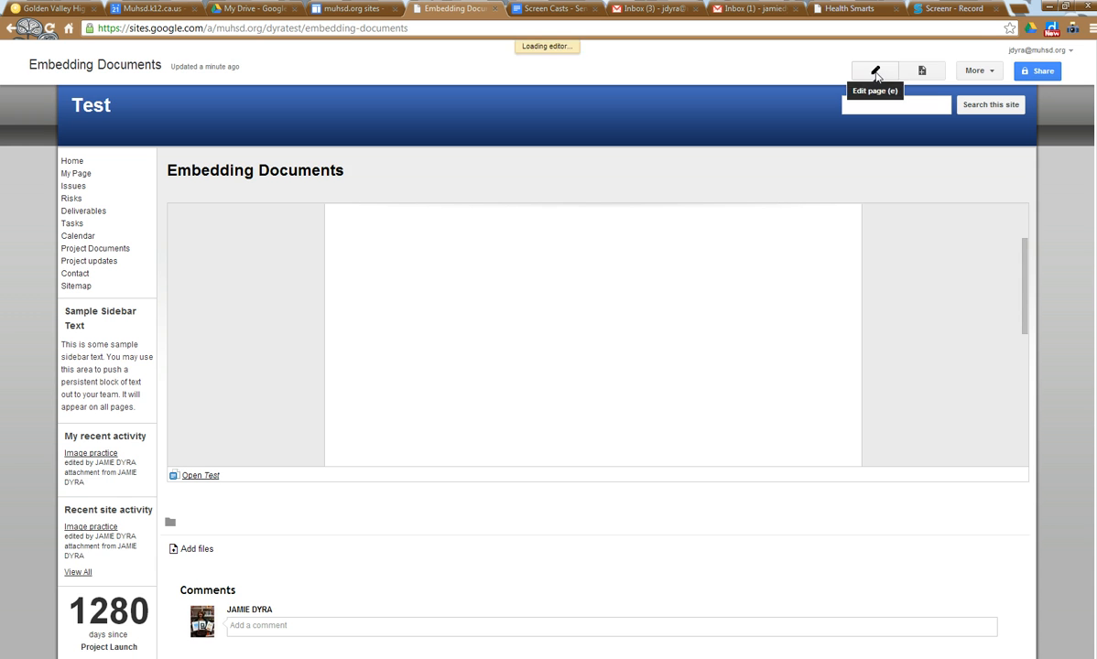
left_click(874, 71)
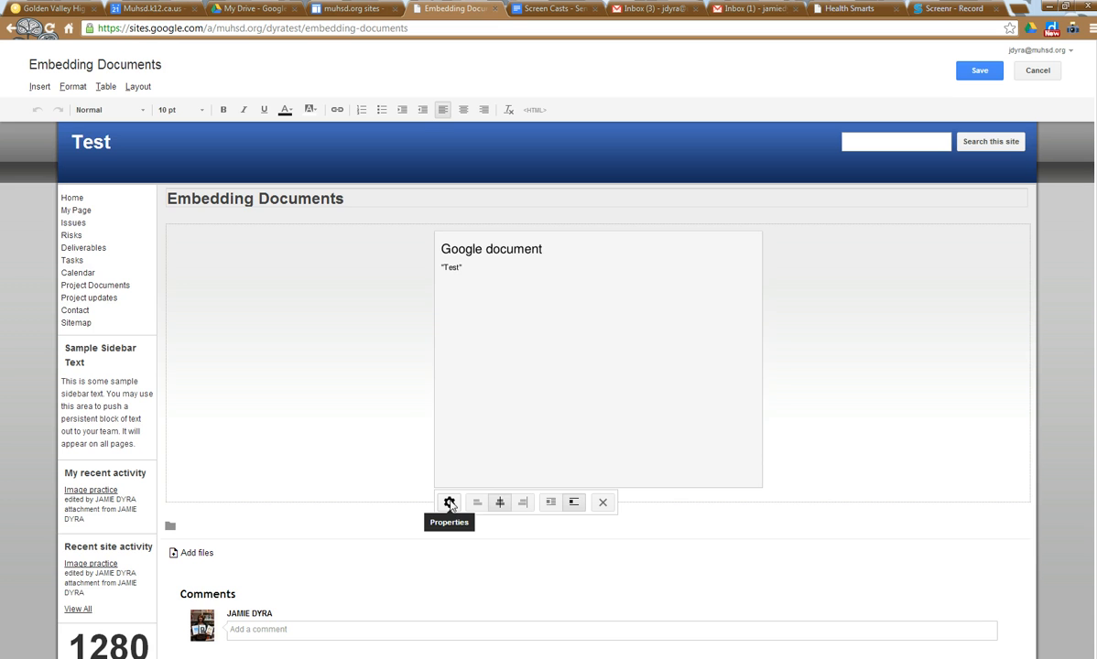
left_click(449, 502)
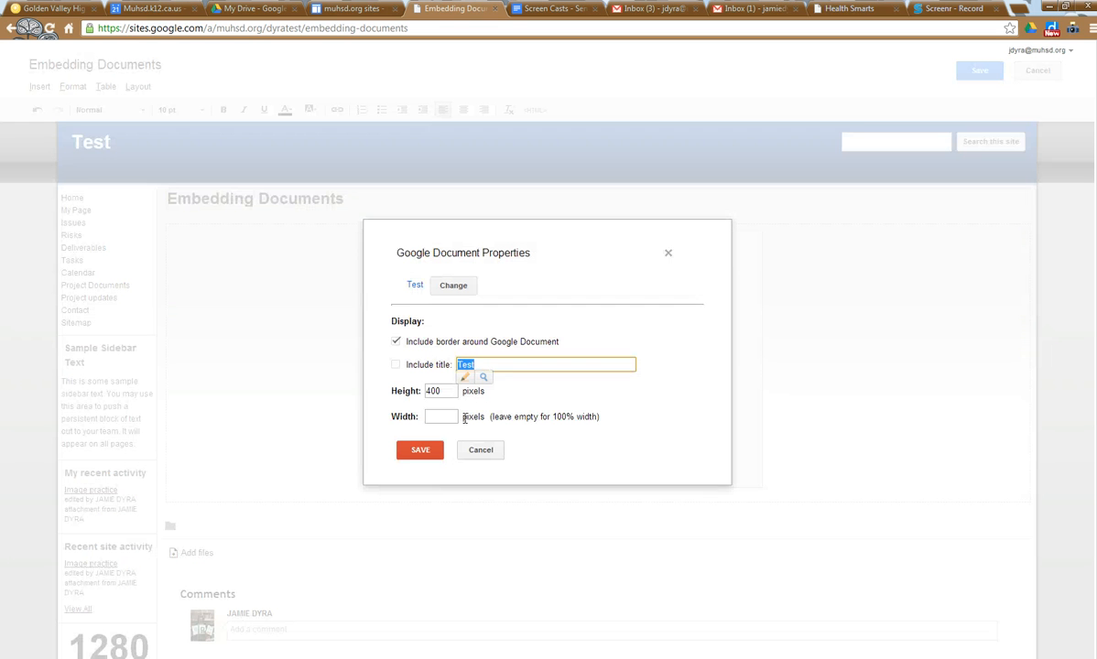
left_click(439, 391)
type("600")
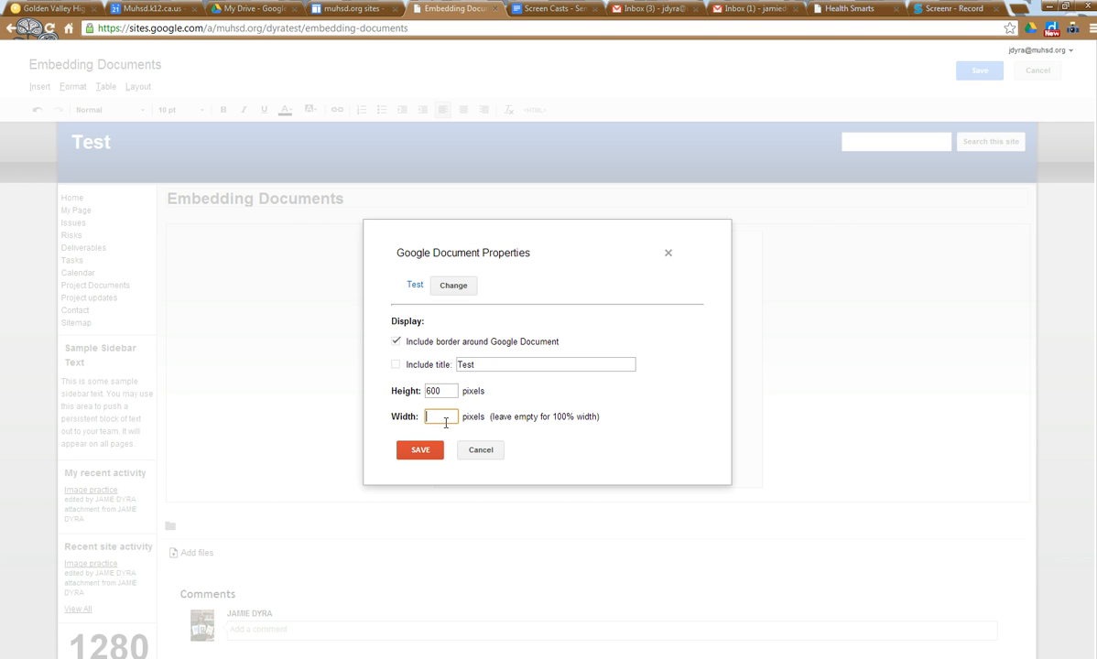
type("400")
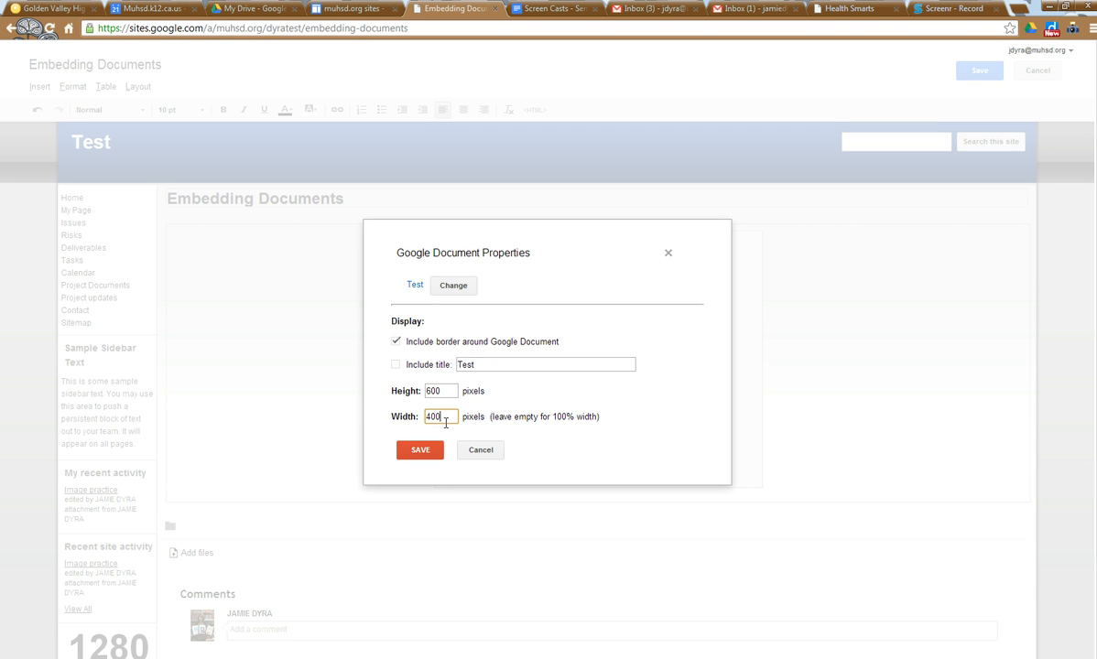
left_click(419, 450)
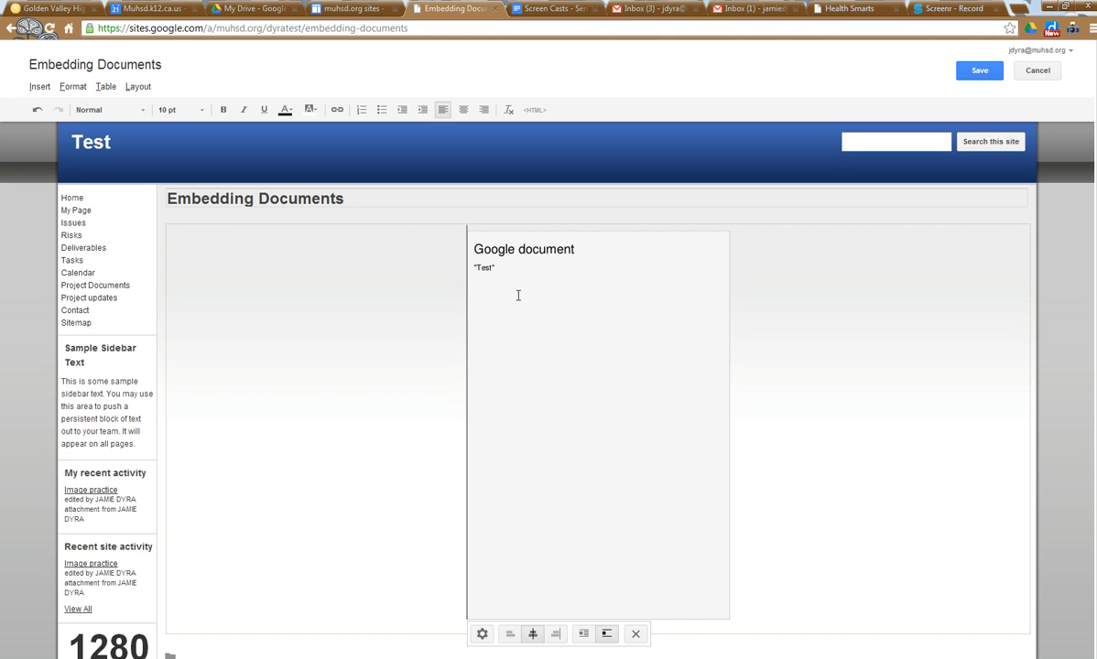
Save the page to publish the 600 by 400 px 'Test' document embed.
left_click(979, 70)
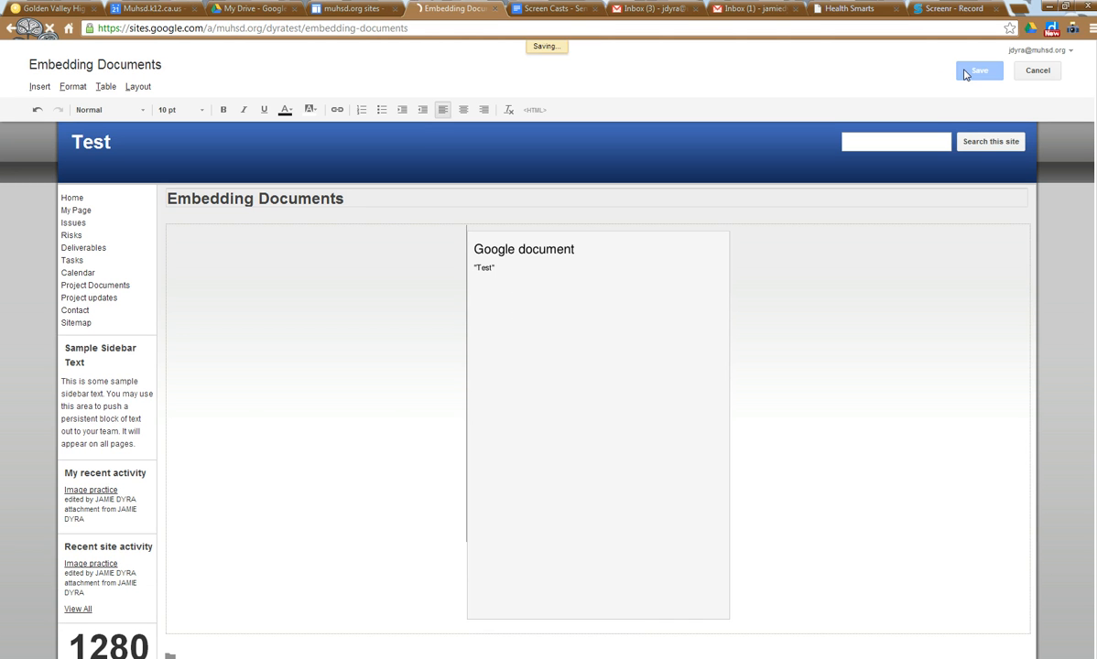
left_click(979, 71)
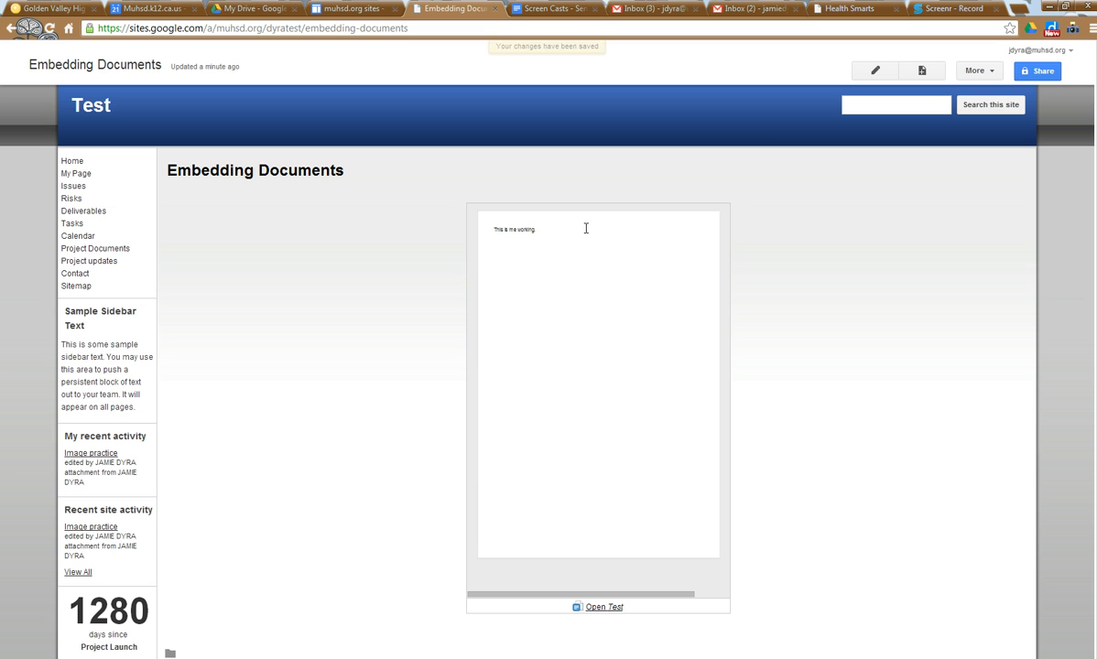
mouse_move(678, 261)
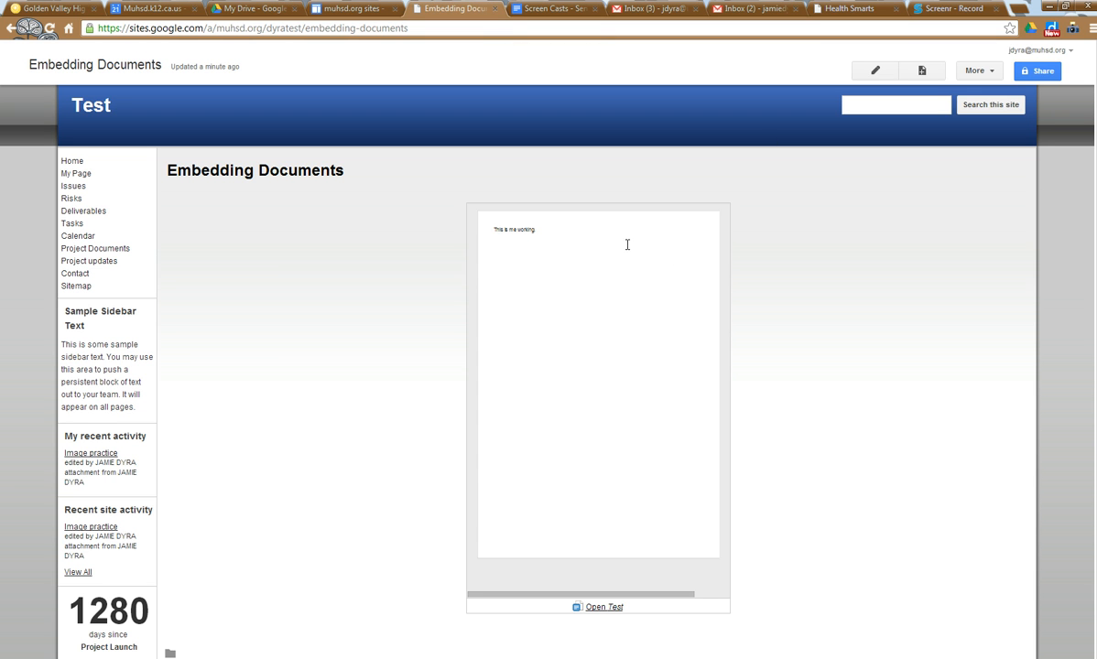
mouse_move(922, 71)
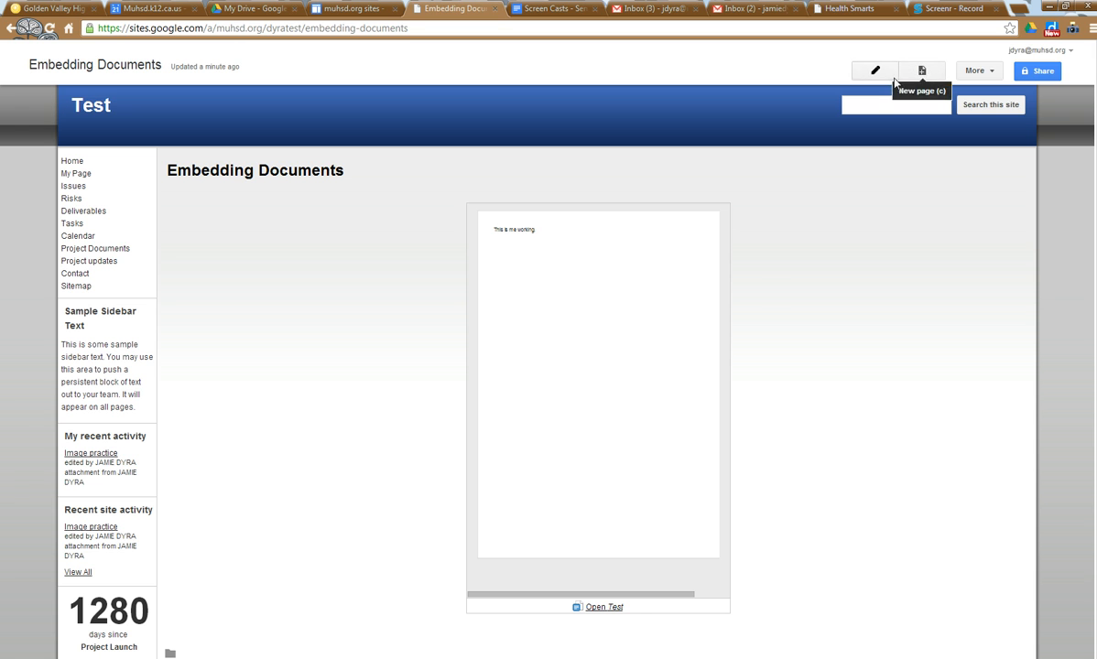